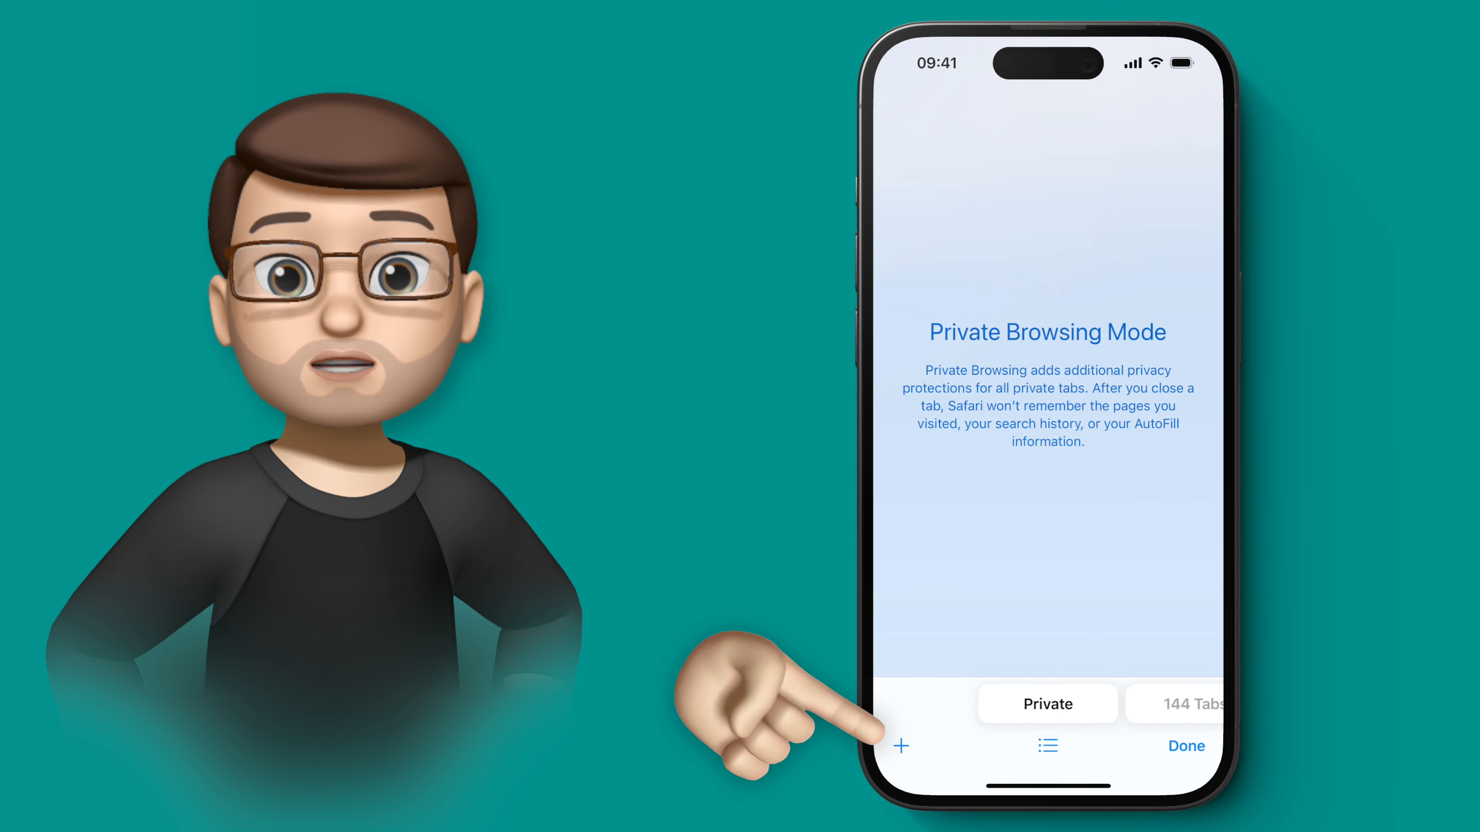
Start a new private tab, then switch to the Settings app and scroll down to Safari's entry.
{"action": "left_click", "coordinate": [900, 745]}
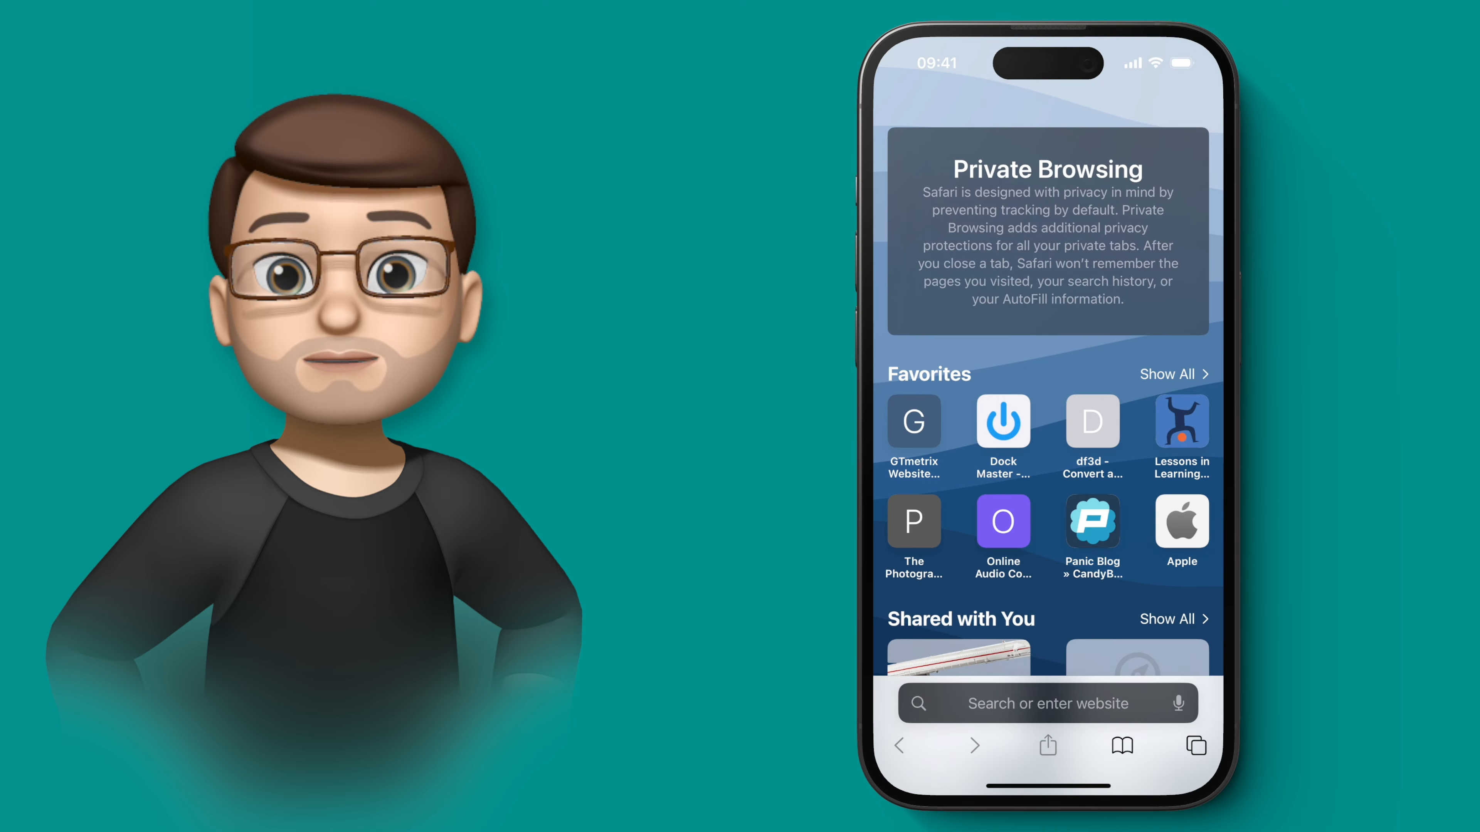
{"action": "left_click", "coordinate": [1046, 703]}
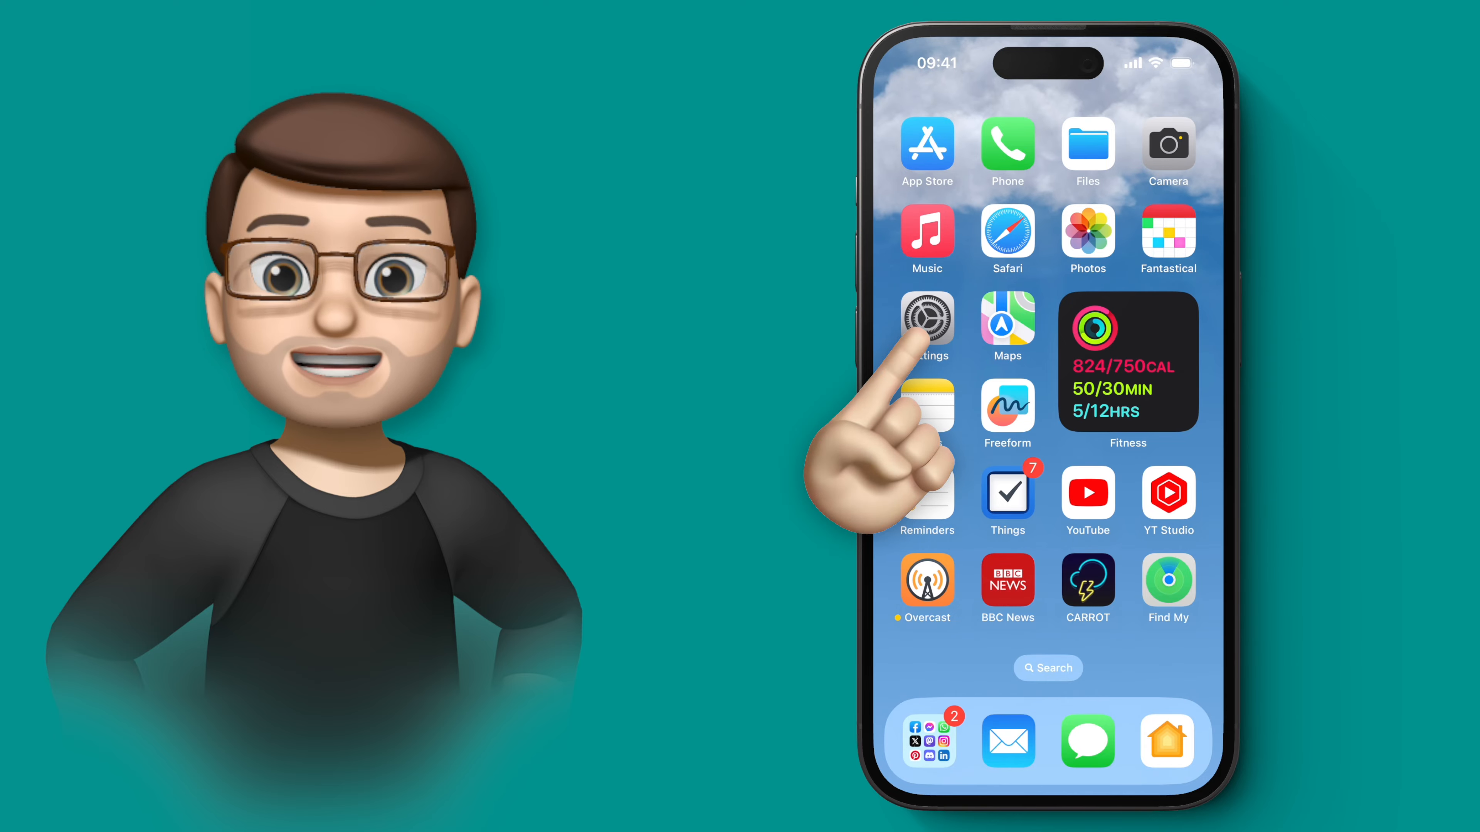
{"action": "left_click", "coordinate": [925, 328]}
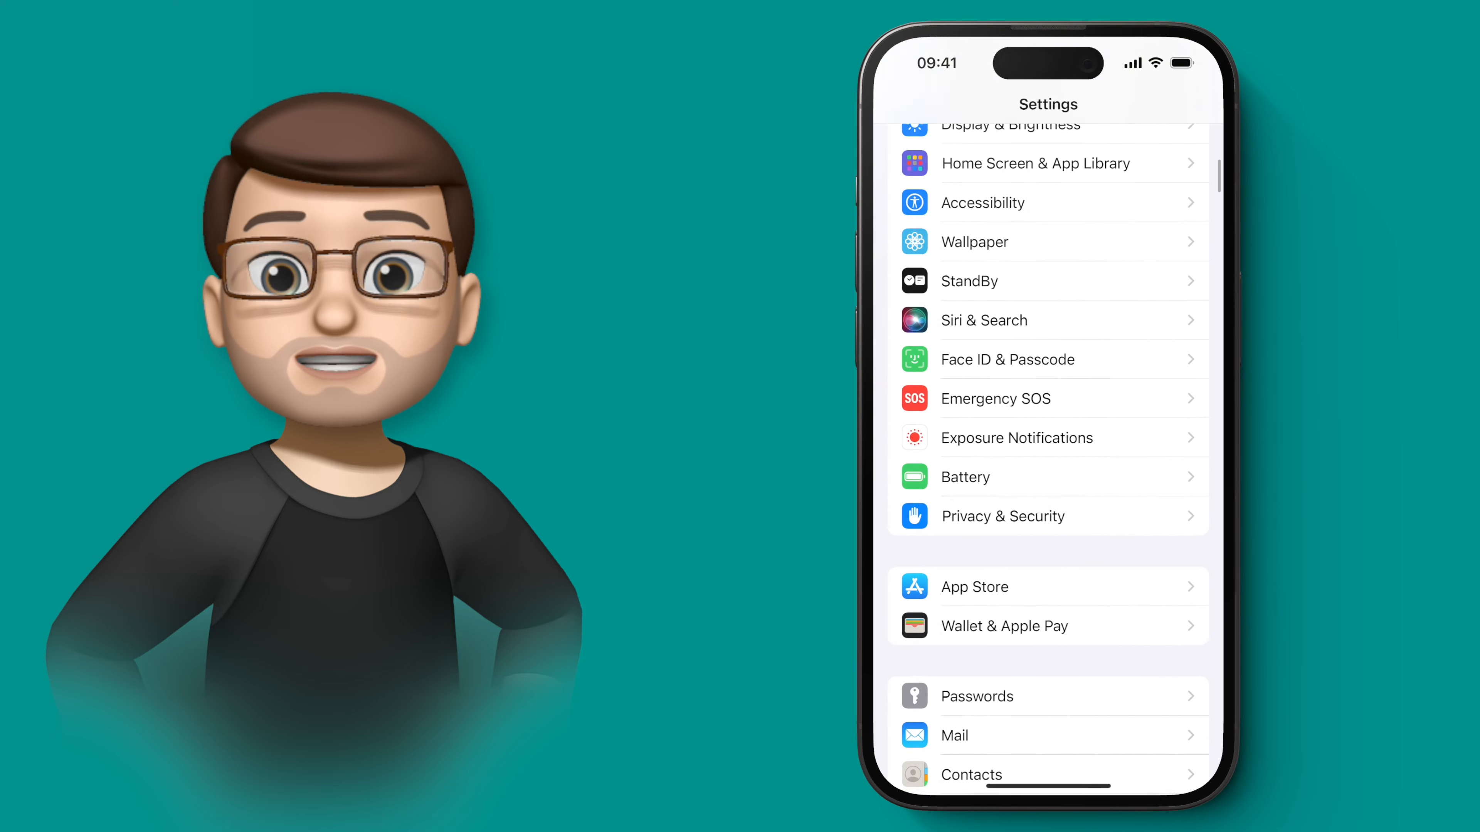
{"action": "scroll", "scroll_direction": "down", "scroll_amount": 3}
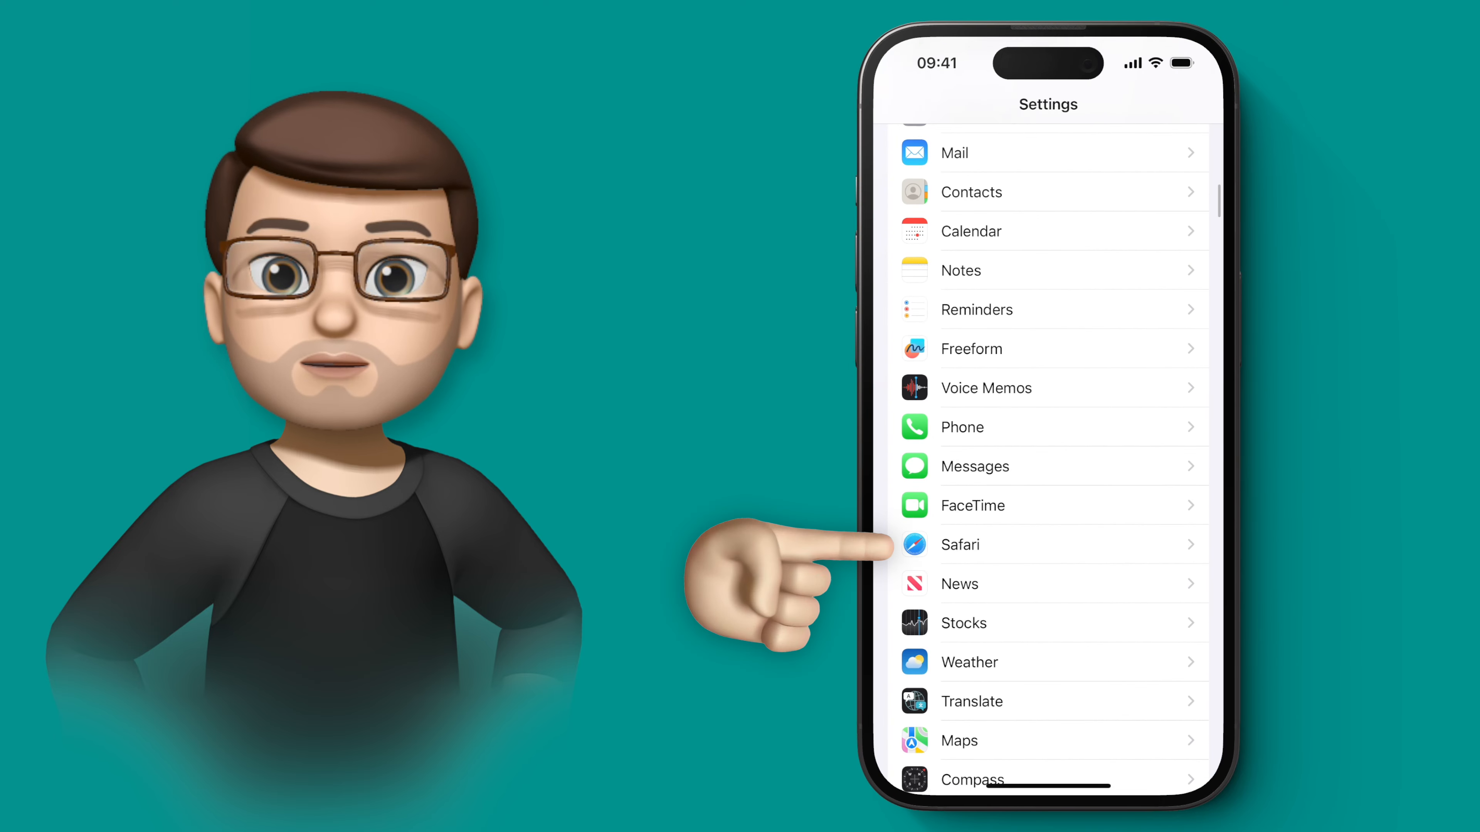
Review Safari's settings page, then show the Private tab group in Safari with its BBC News tab.
{"action": "left_click", "coordinate": [959, 545]}
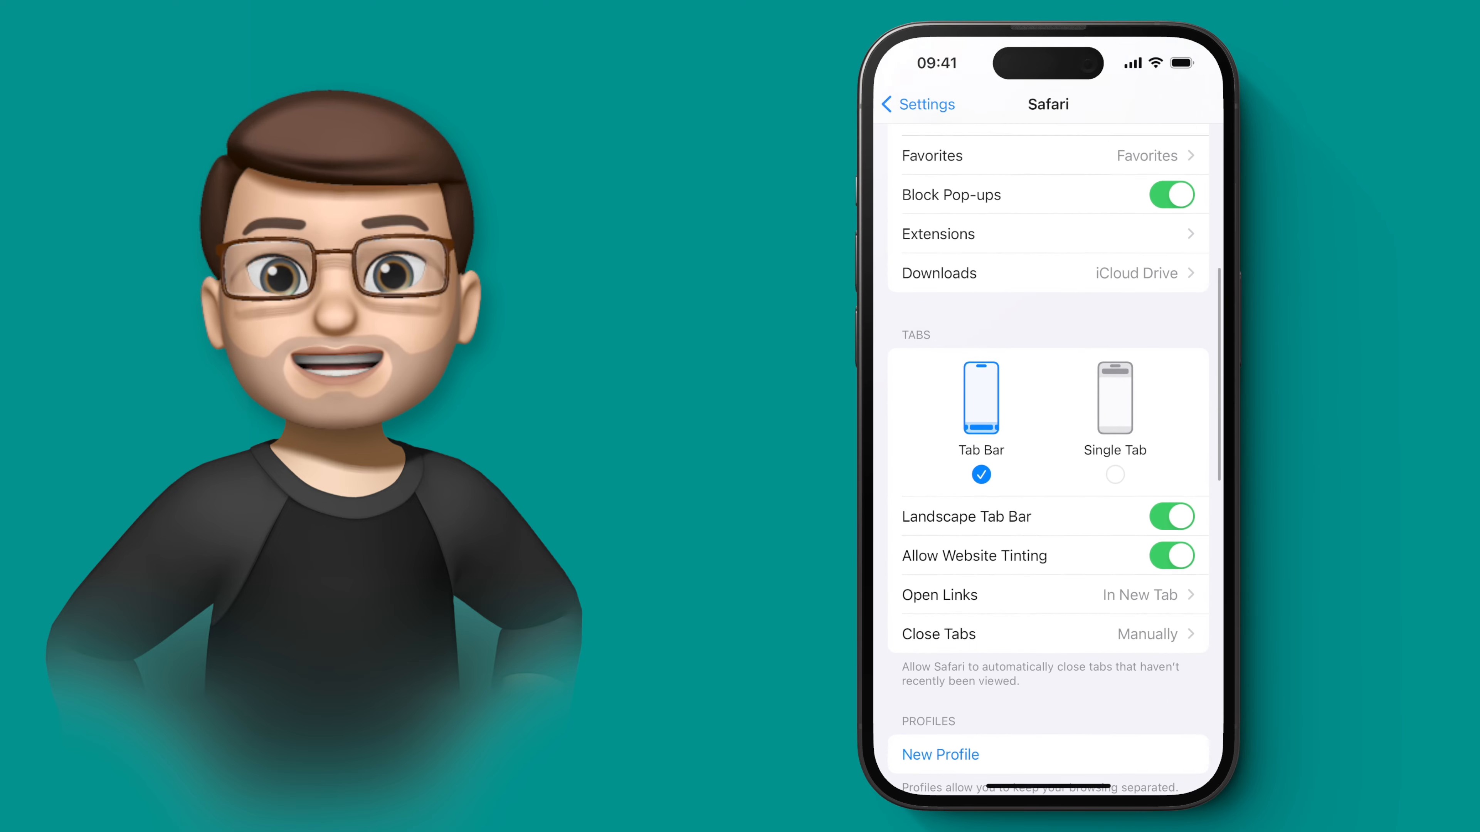
{"action": "scroll", "scroll_direction": "down", "scroll_amount": 3}
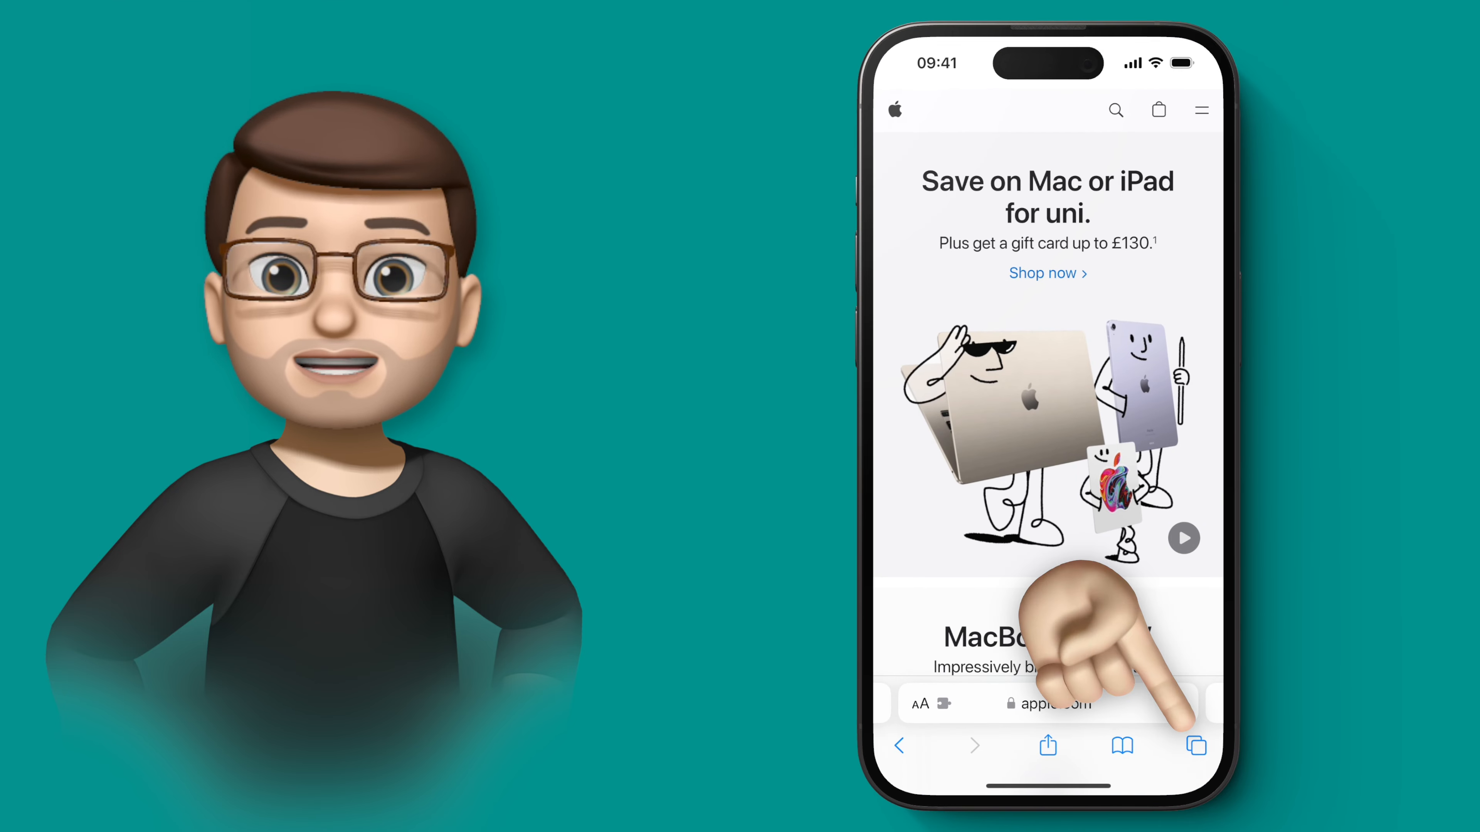
{"action": "left_click", "coordinate": [1194, 745]}
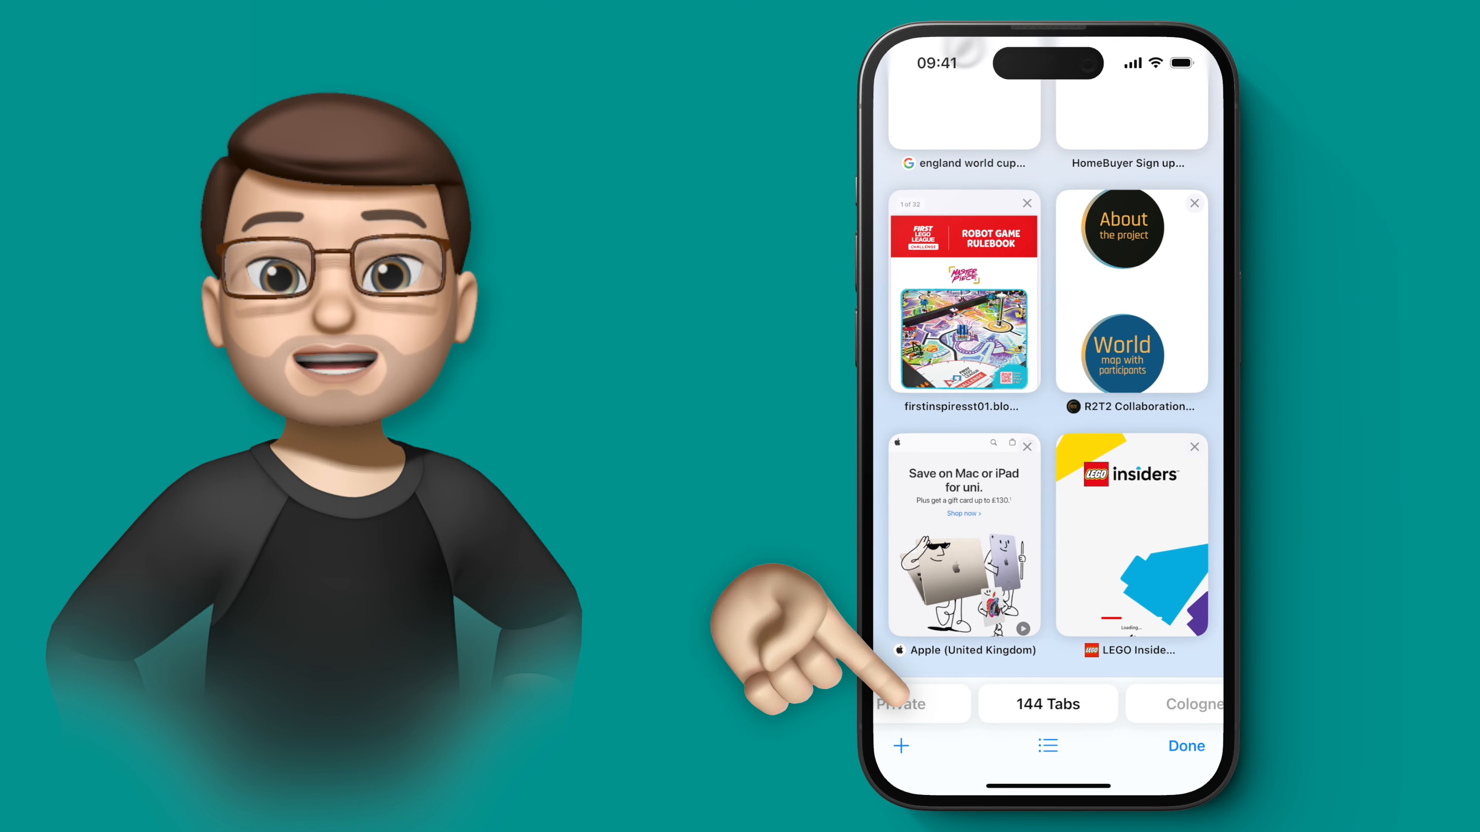
{"action": "left_click", "coordinate": [900, 704]}
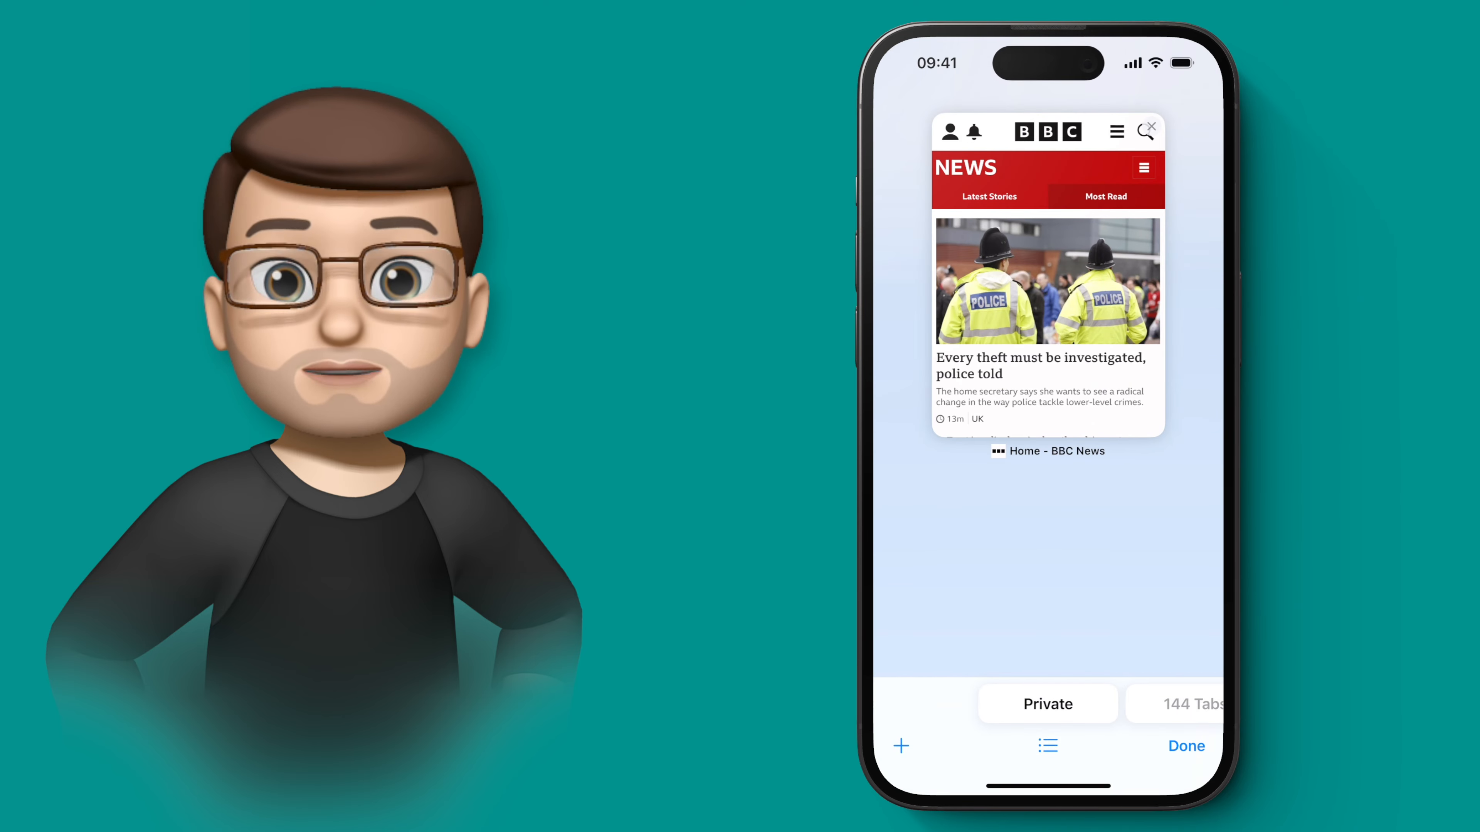